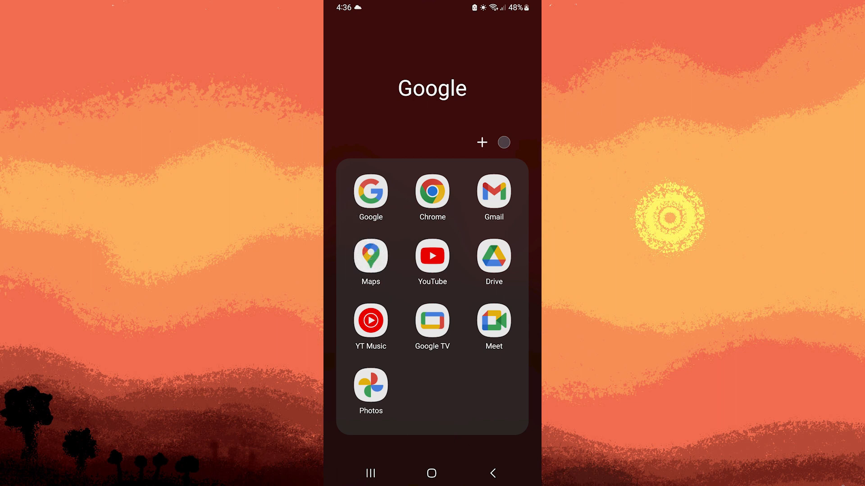
Launch the Google Maps app from the Google folder on the home screen
{"action": "left_click", "coordinate": [370, 257]}
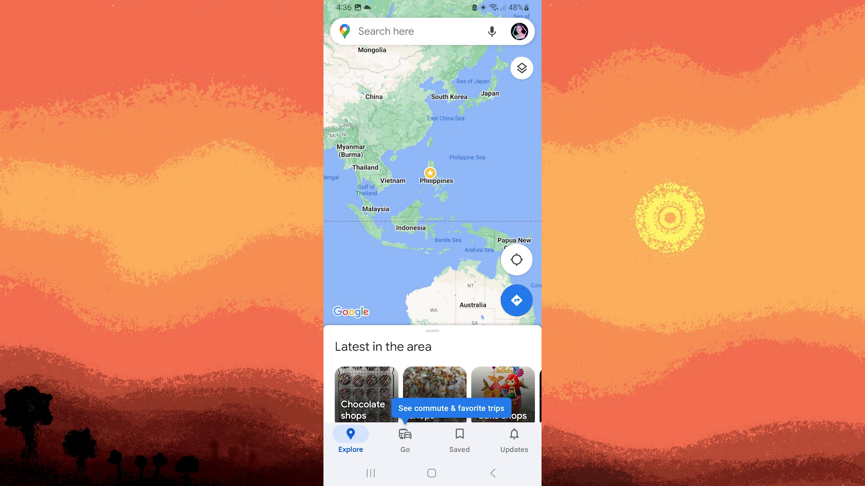
Search for 'Kingspoint' and pick the Kingspoint, Novaliches result
{"action": "type", "text": "Kingspoint"}
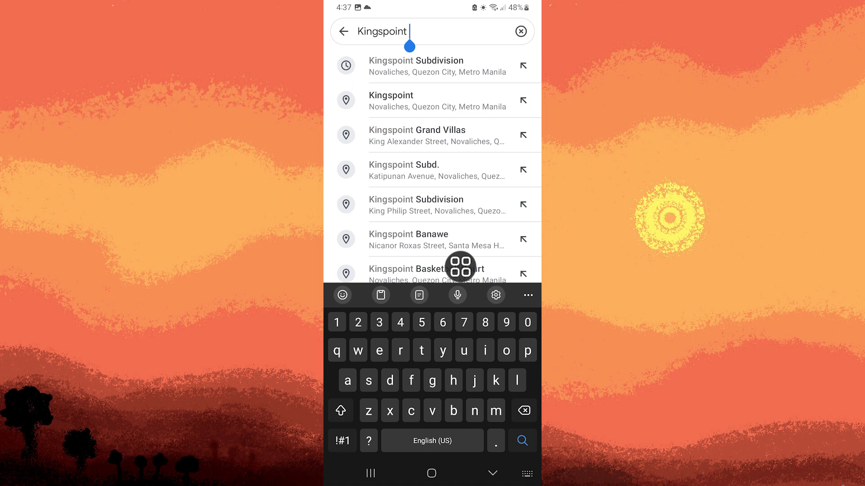
{"action": "mouse_move", "coordinate": [388, 105]}
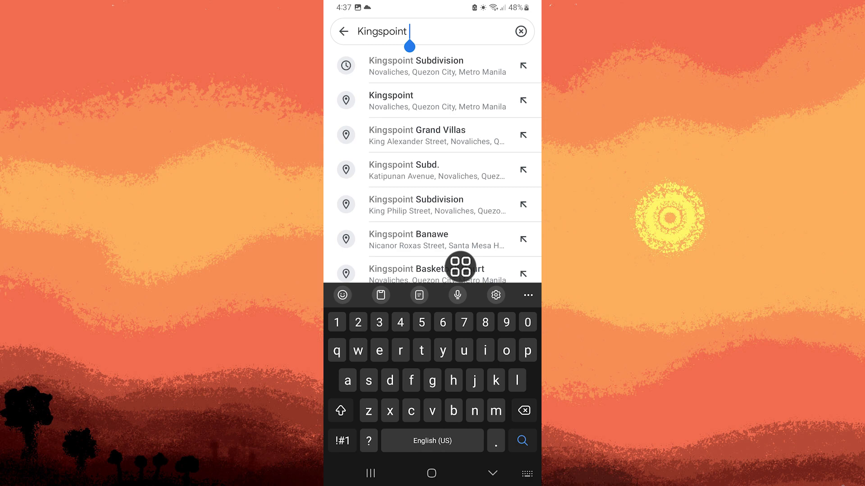
{"action": "left_click", "coordinate": [390, 100]}
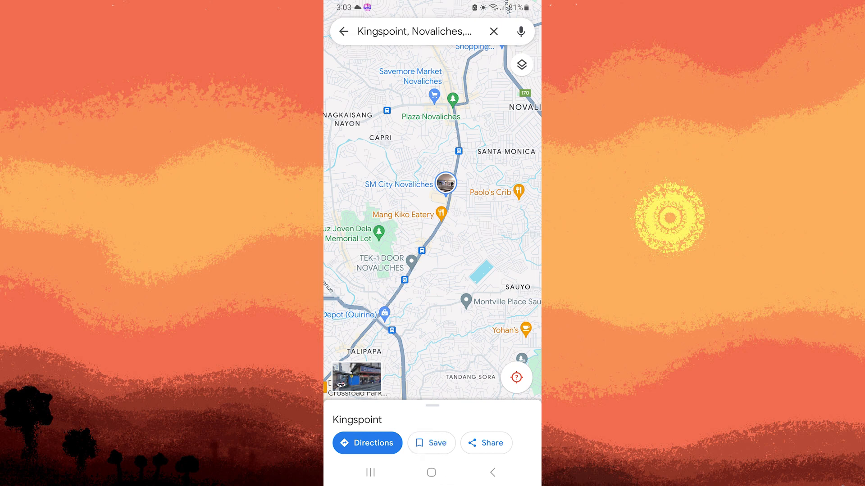
Open the Save to list options from Kingspoint's place card
{"action": "left_click", "coordinate": [430, 443]}
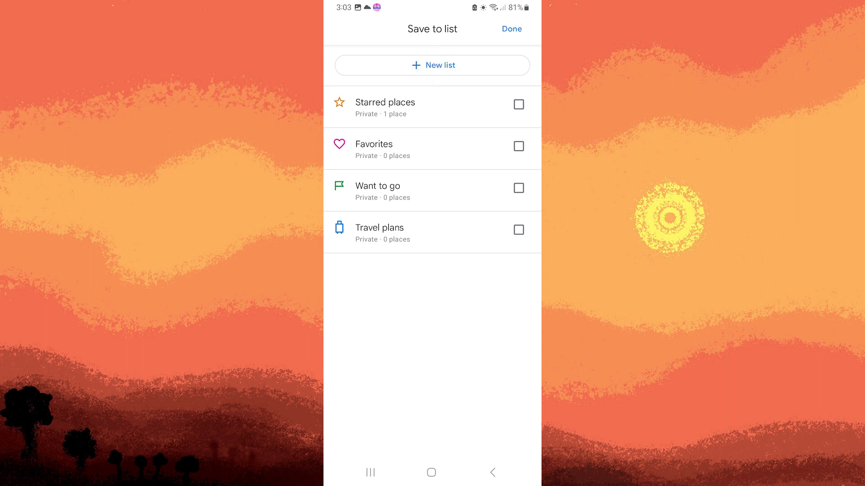
Start a new list named 'Permanence' with description 'For work and home'
{"action": "left_click", "coordinate": [432, 65]}
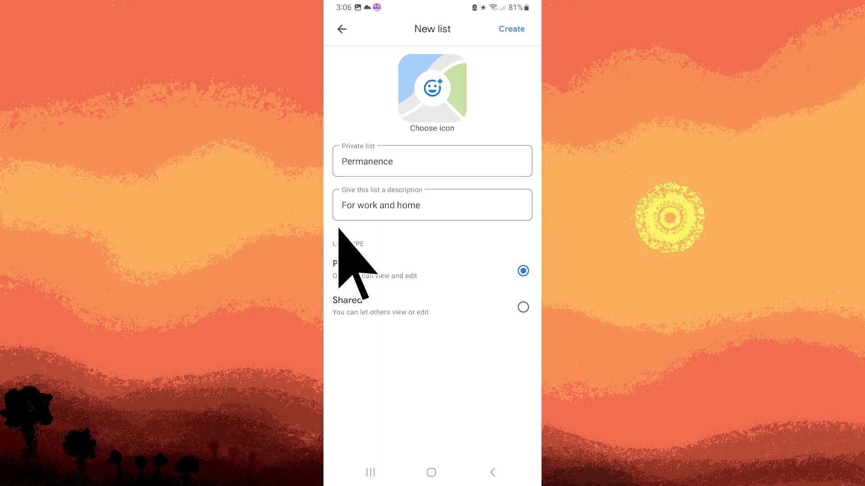
{"action": "mouse_move", "coordinate": [353, 265]}
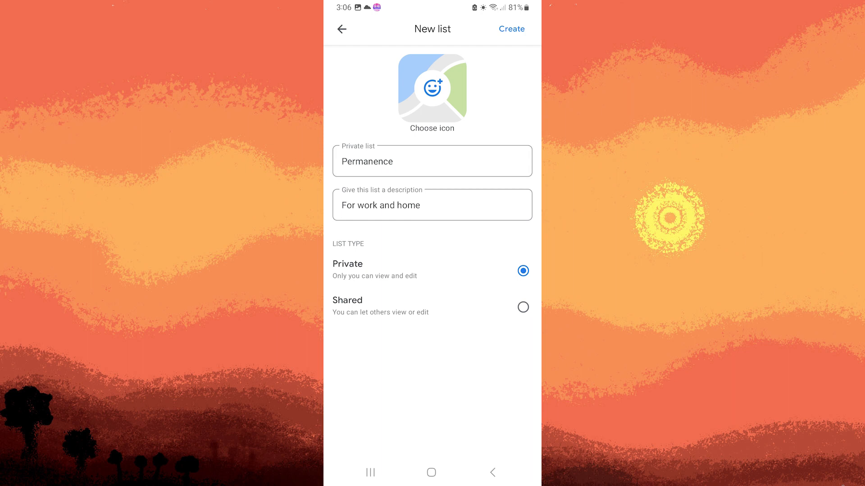
Choose Shared as the list type for Permanence
{"action": "left_click", "coordinate": [522, 307]}
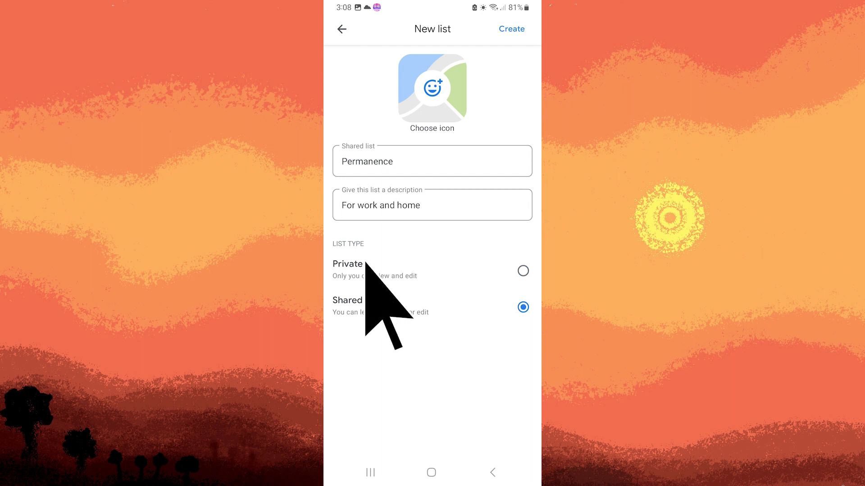
{"action": "mouse_move", "coordinate": [364, 308]}
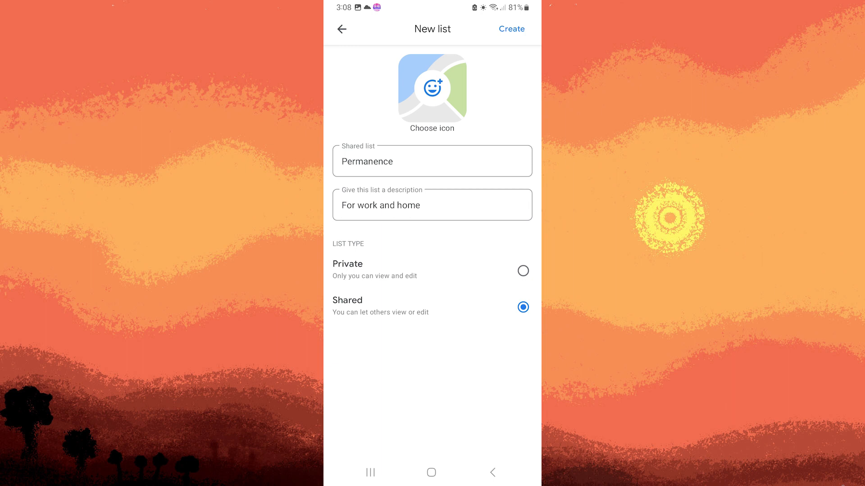